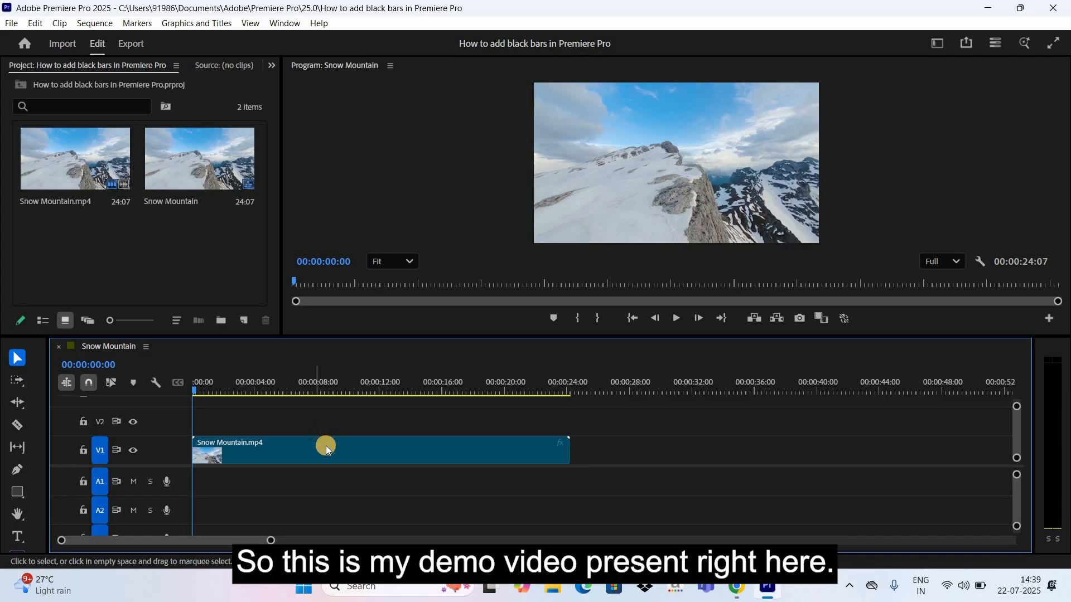
Step: Create a new Adjustment Layer on V2 above the Snow Mountain clip and extend it to the clip's end
click(325, 448)
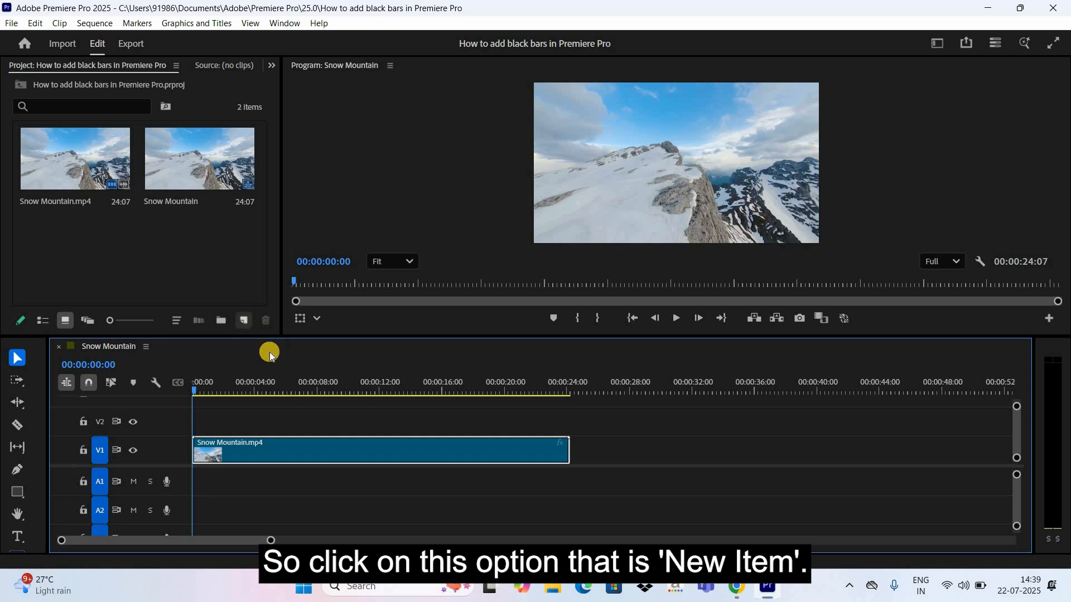
click(243, 318)
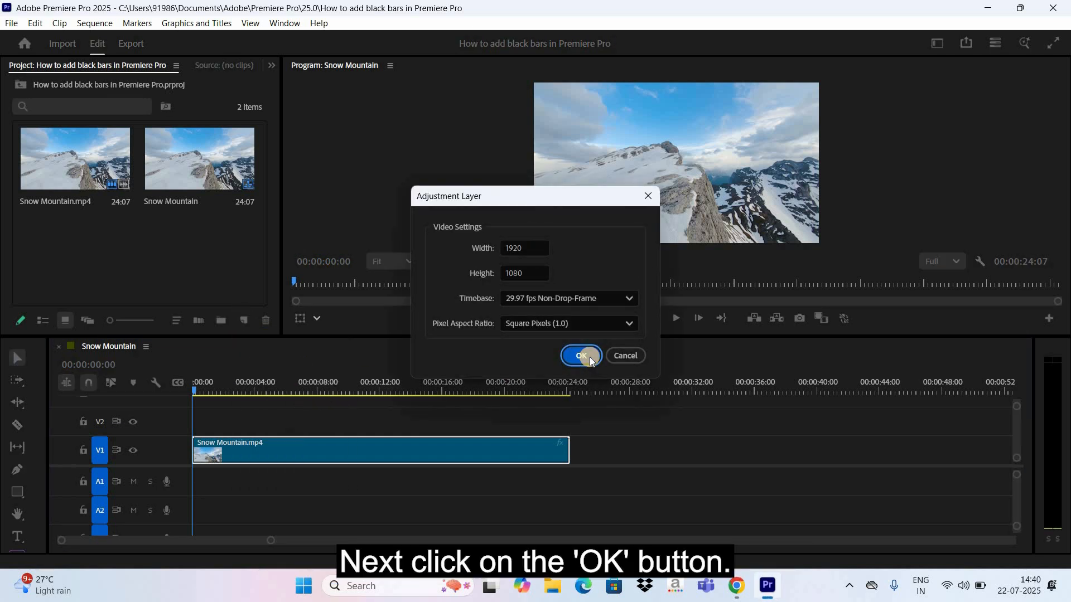
click(580, 354)
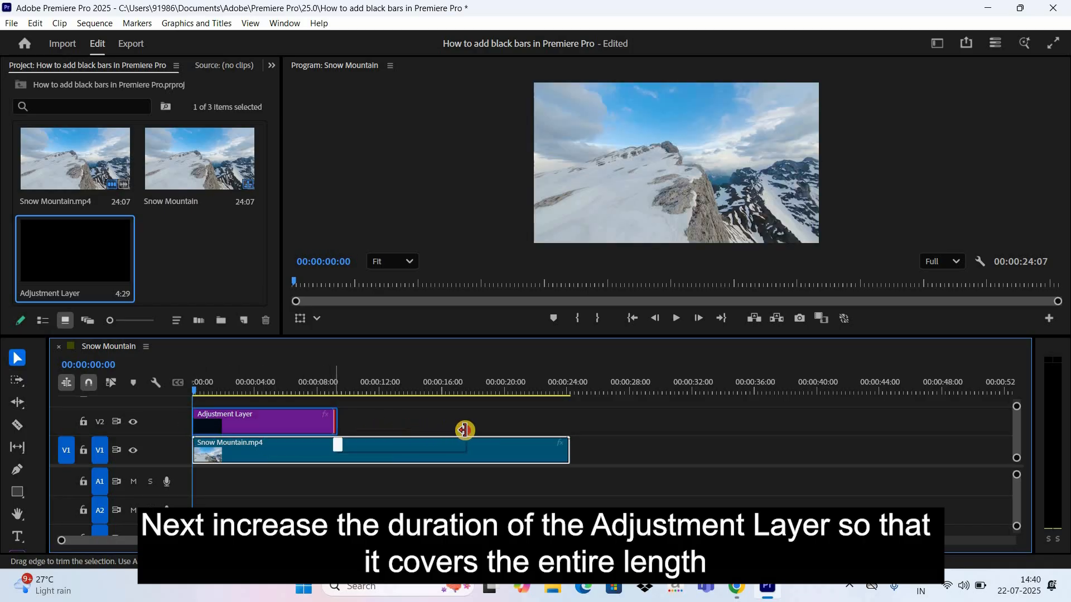
drag(334, 422, 560, 422)
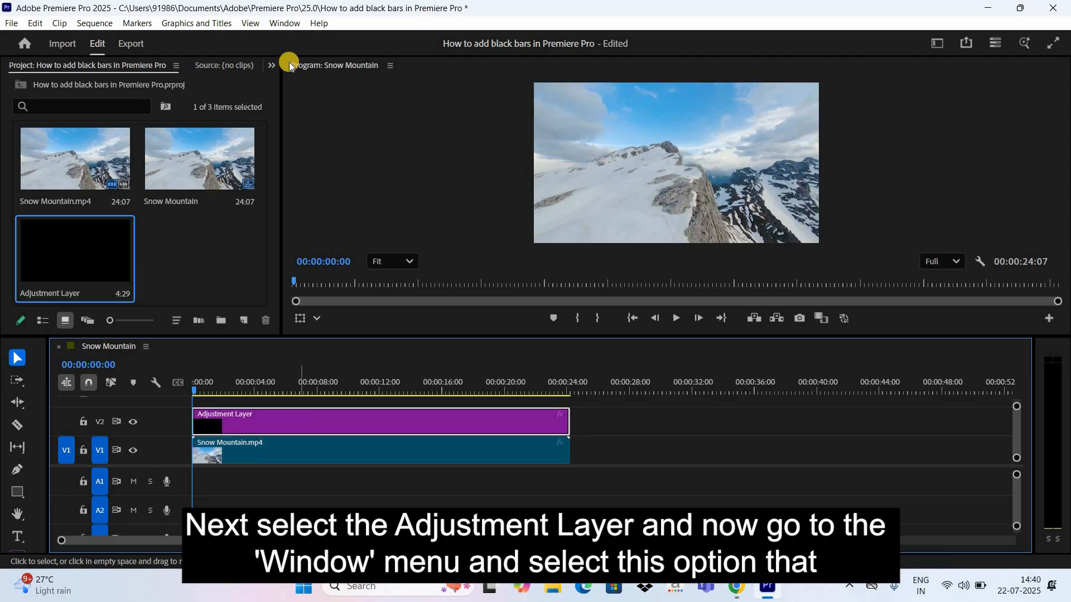
Step: Search the Effects panel for 'crop' and drag the Crop transform effect onto the adjustment layer
click(284, 22)
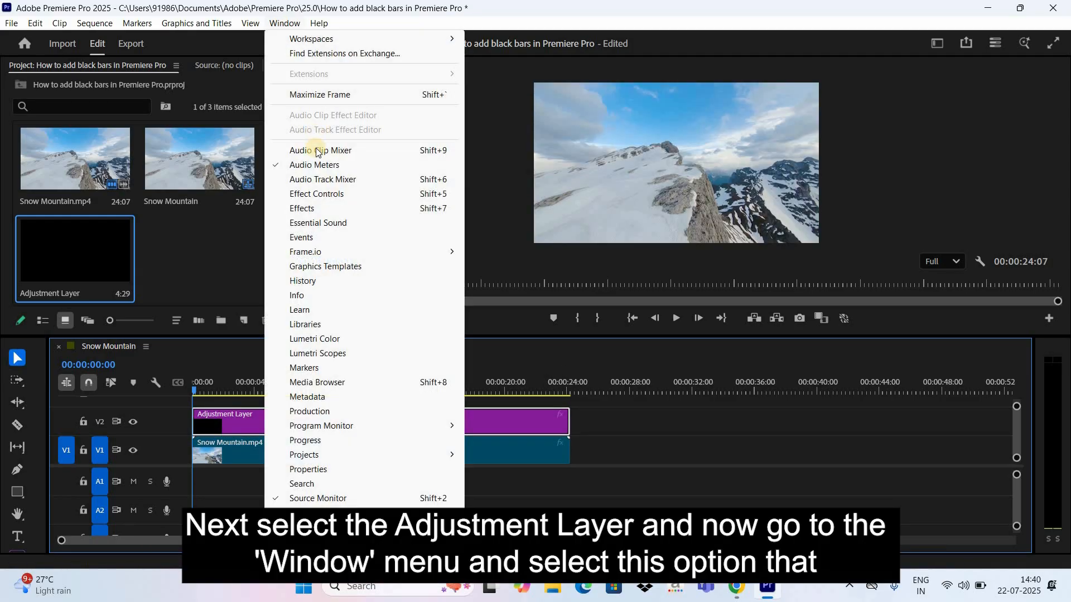
mouse_move(303, 208)
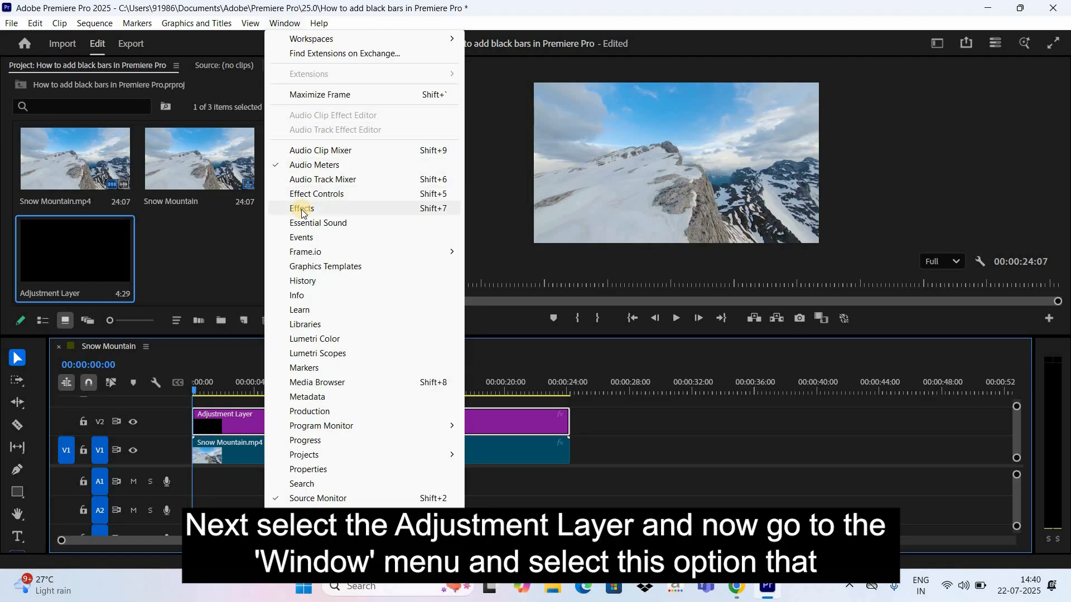
click(302, 208)
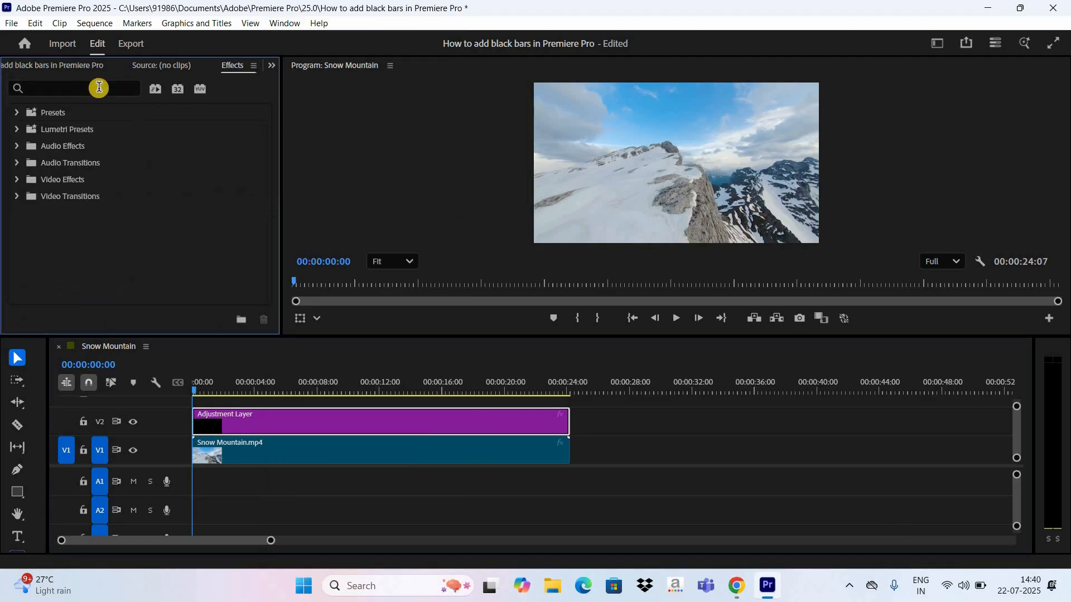
text(c)
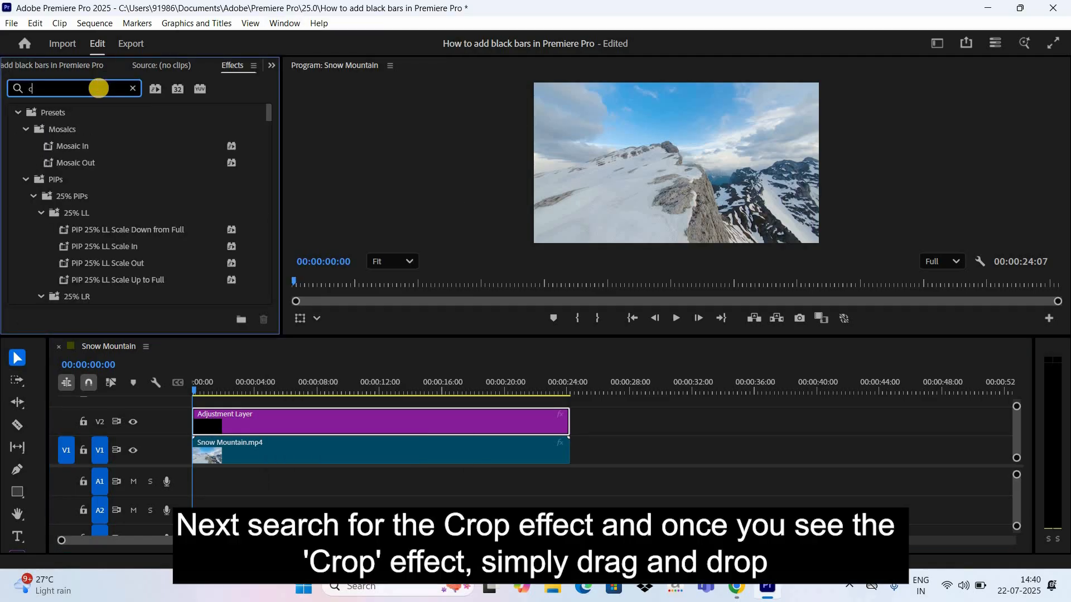
text(rop)
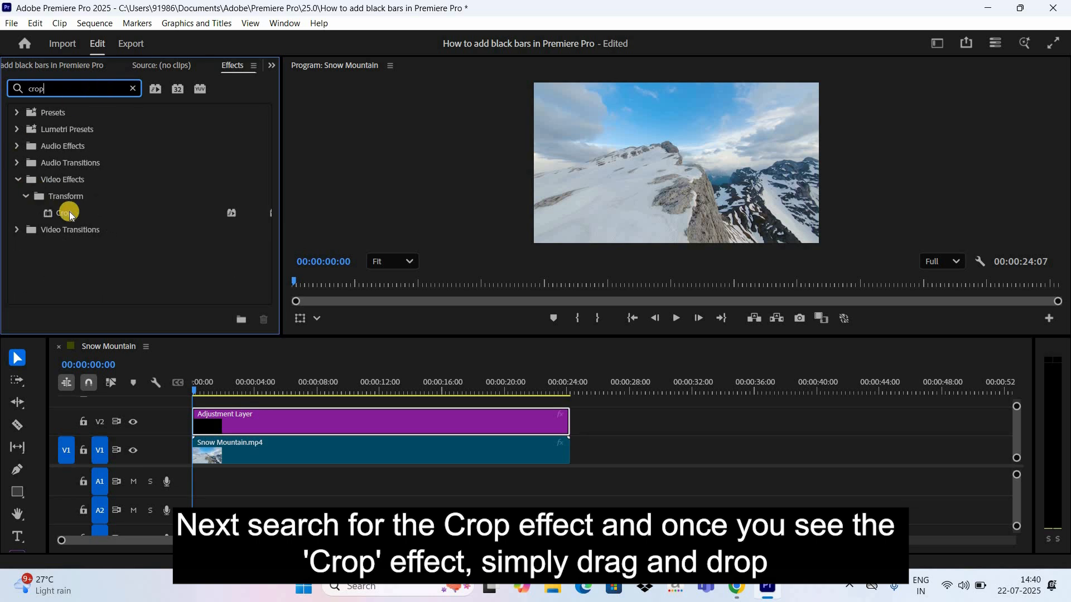
click(68, 213)
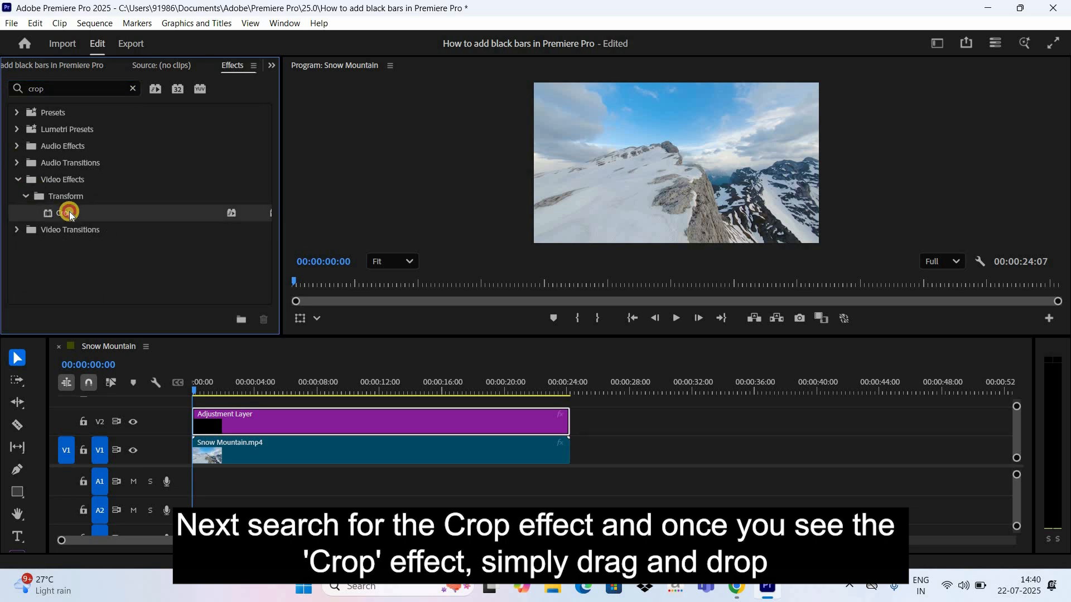
drag(68, 212, 280, 418)
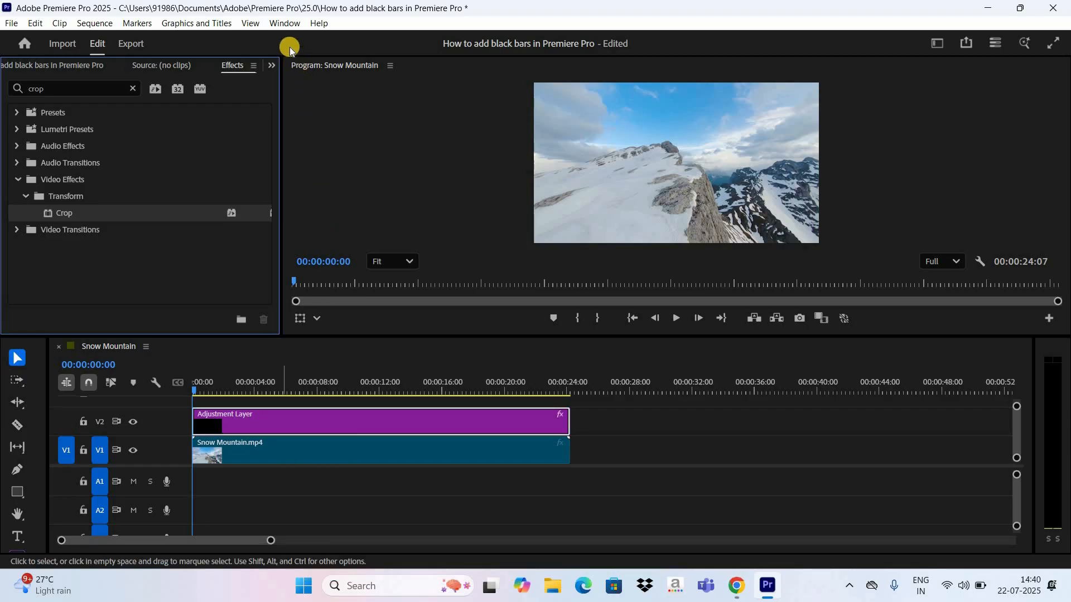
Step: Show the Effect Controls panel for the adjustment layer with its Crop Left, Top, Right and Bottom values
click(285, 23)
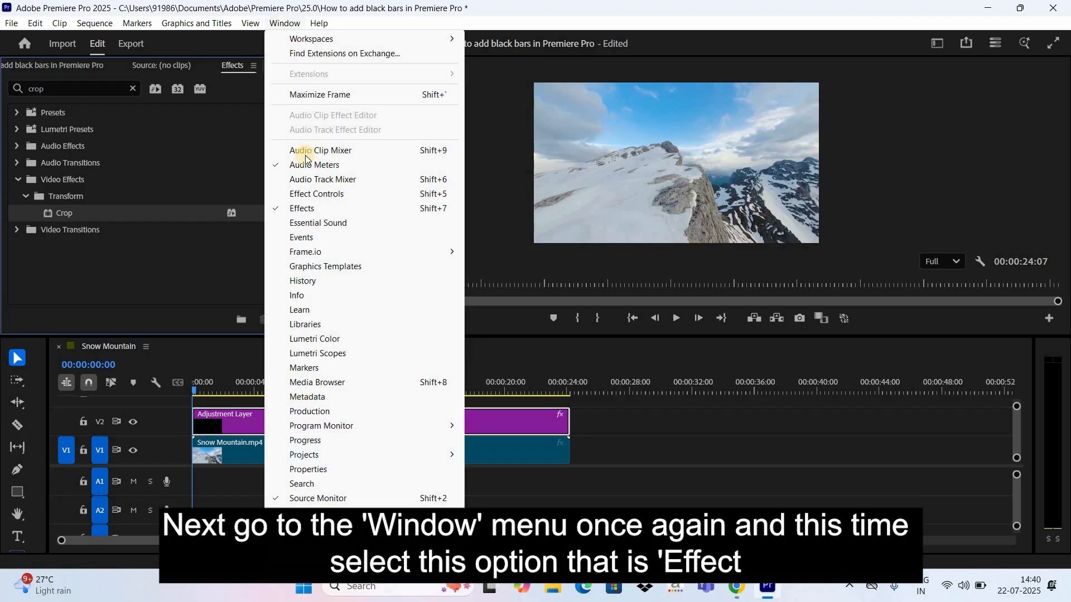
mouse_move(316, 193)
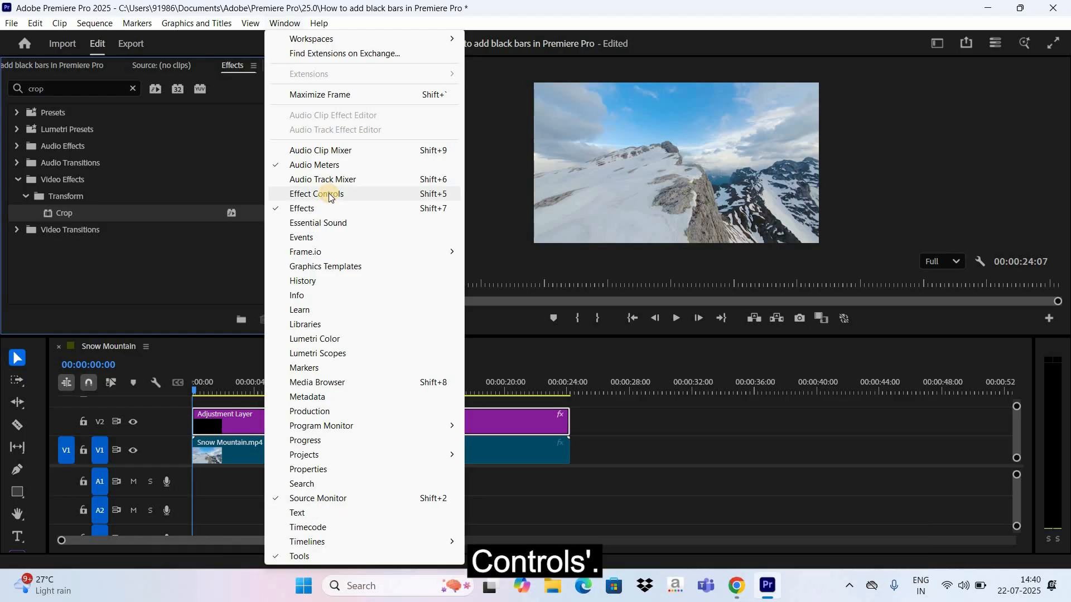
click(315, 194)
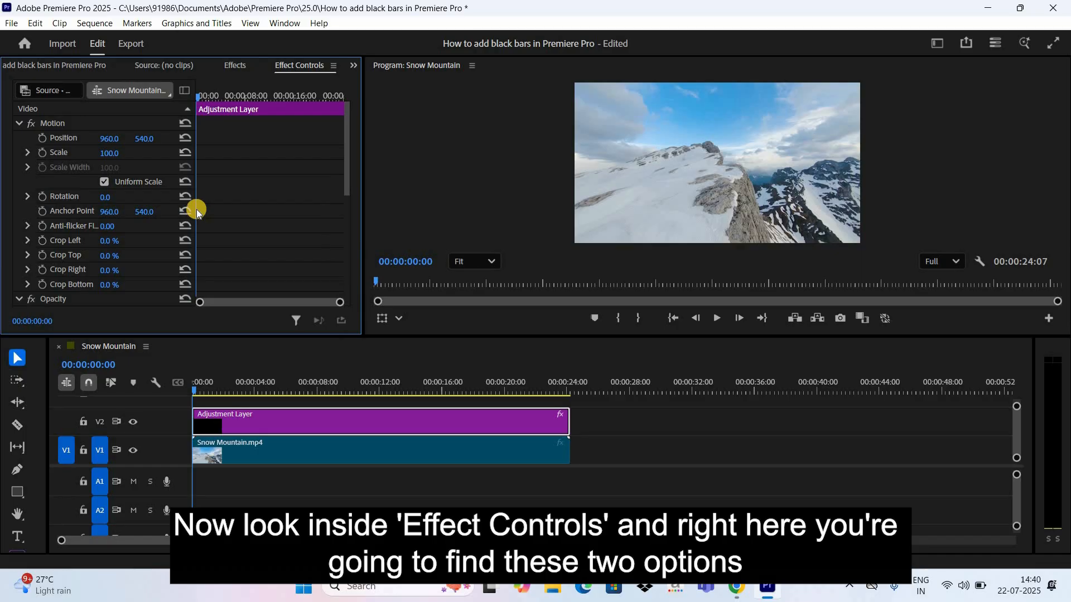
mouse_move(230, 209)
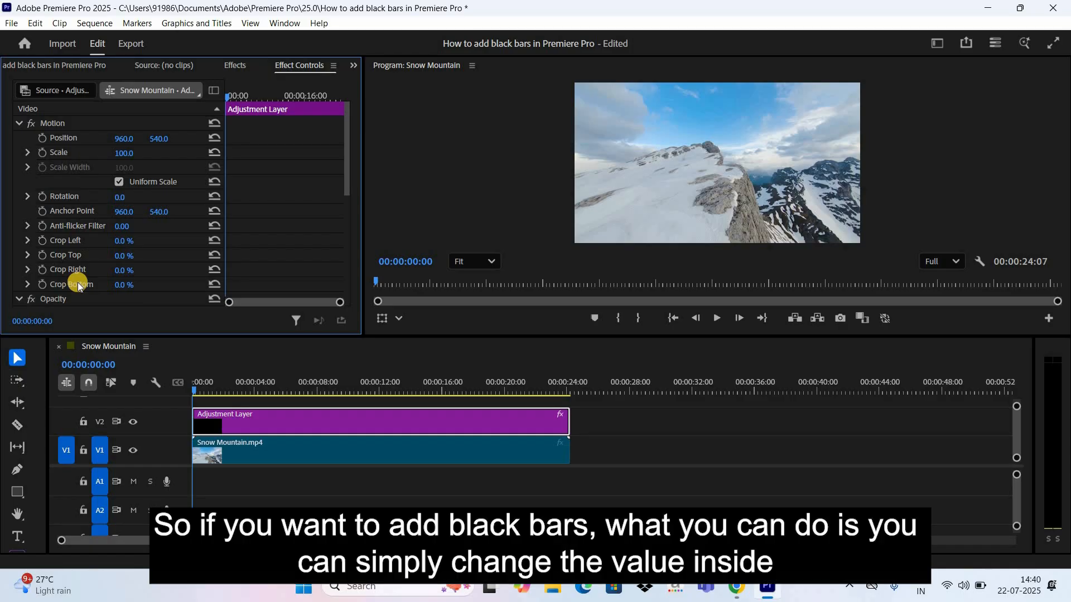
mouse_move(126, 266)
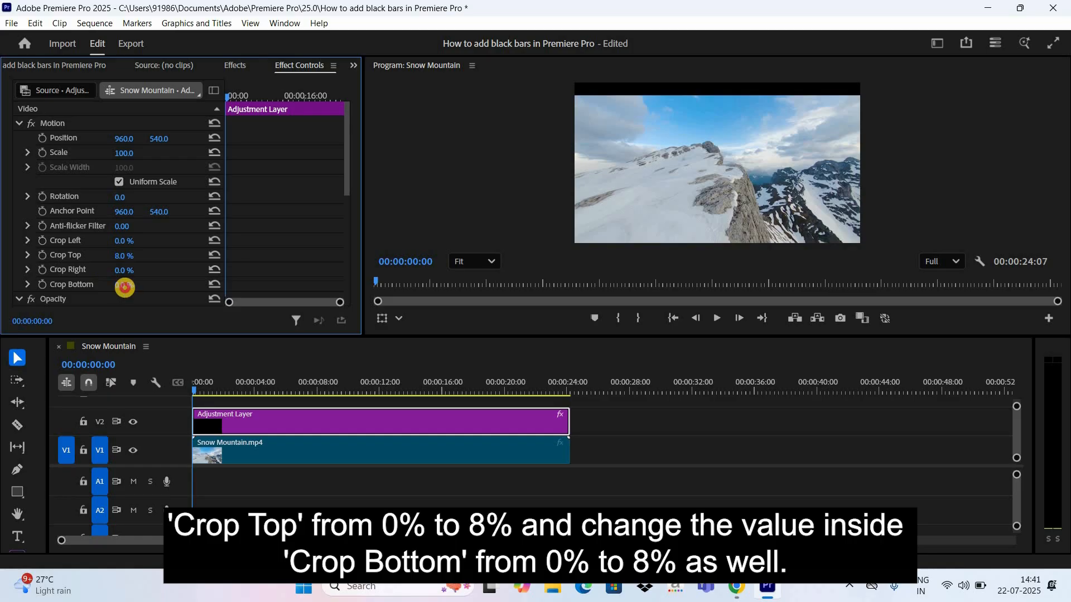
Step: Set Crop Top and Crop Bottom to 8% for black bars, then preview and stop playback
click(132, 284)
text(8)
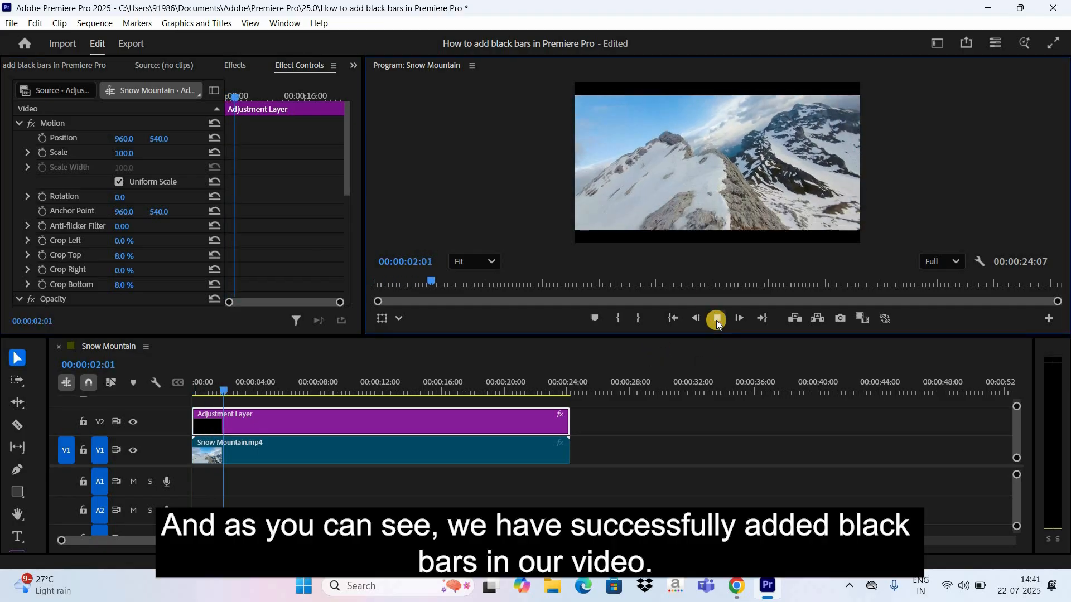
click(715, 318)
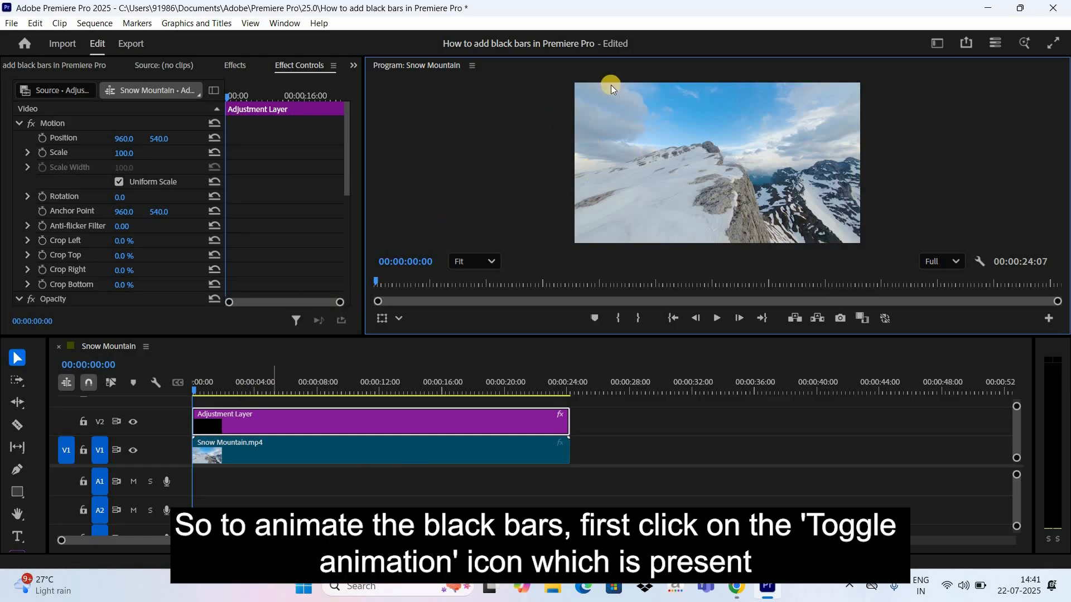
mouse_move(38, 257)
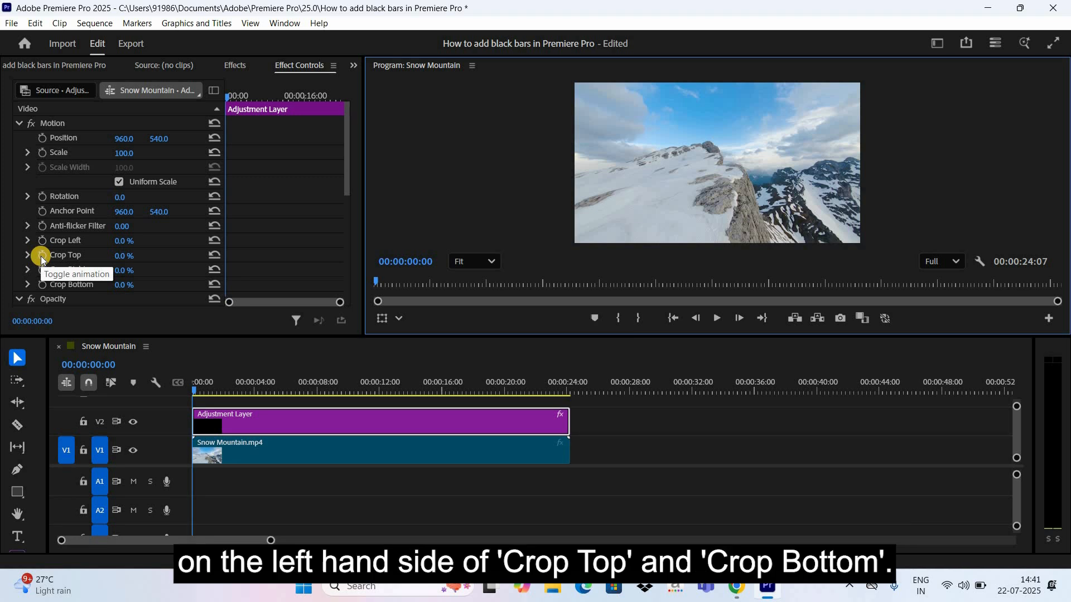
Step: Enable keyframing on Crop Top so the bars can animate from 0% to 8% at one second
click(42, 254)
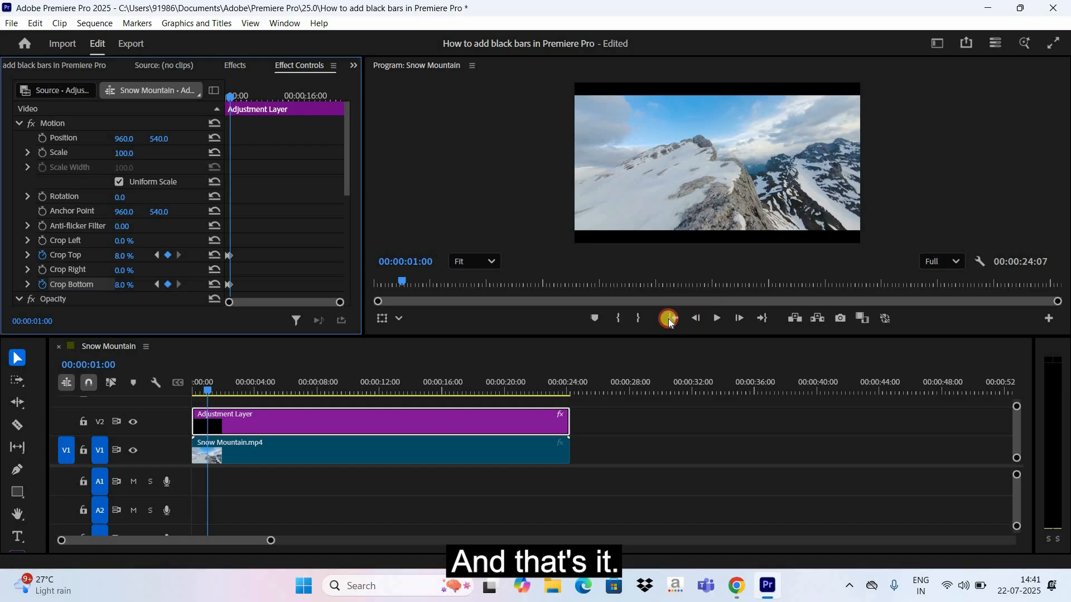
click(671, 318)
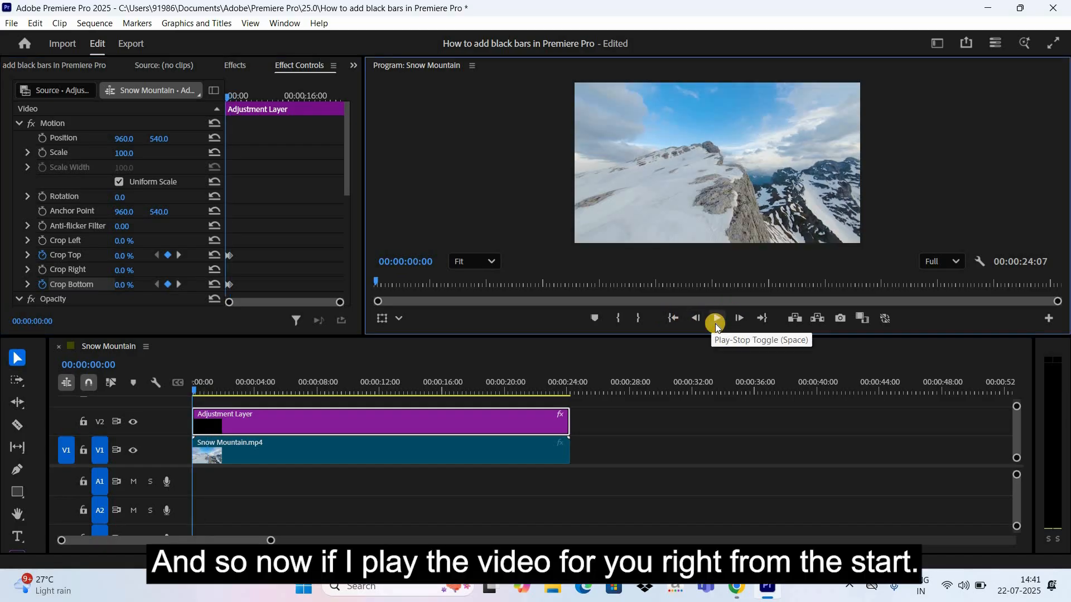
click(714, 317)
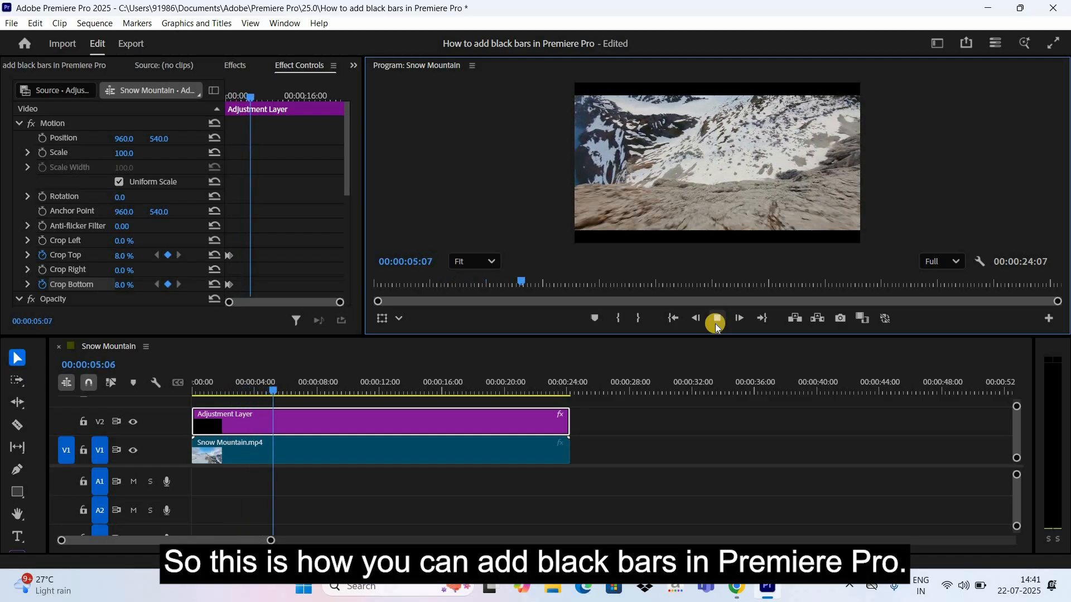
click(737, 318)
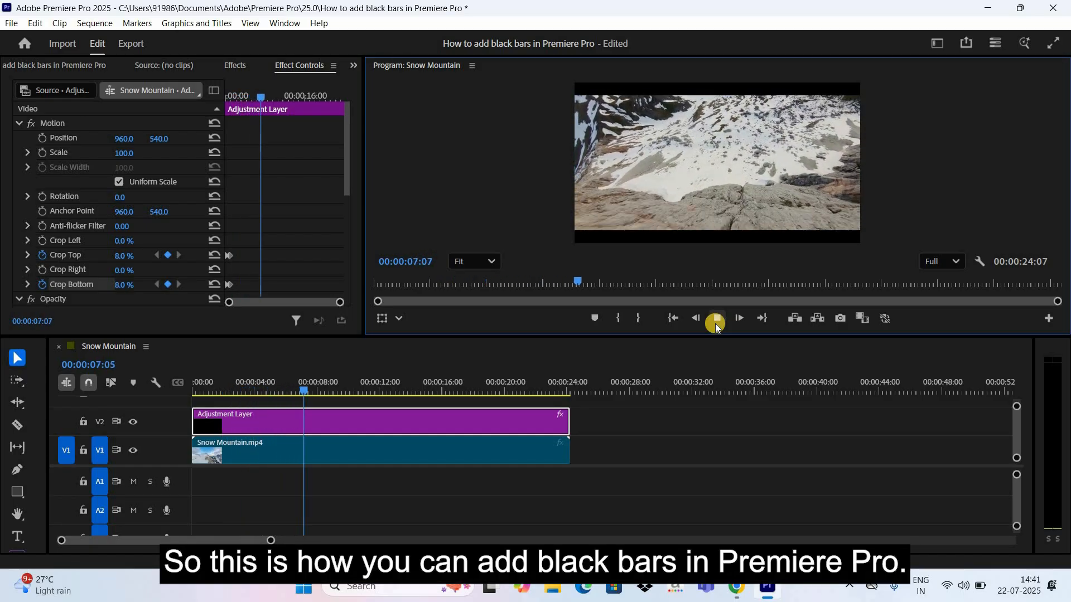